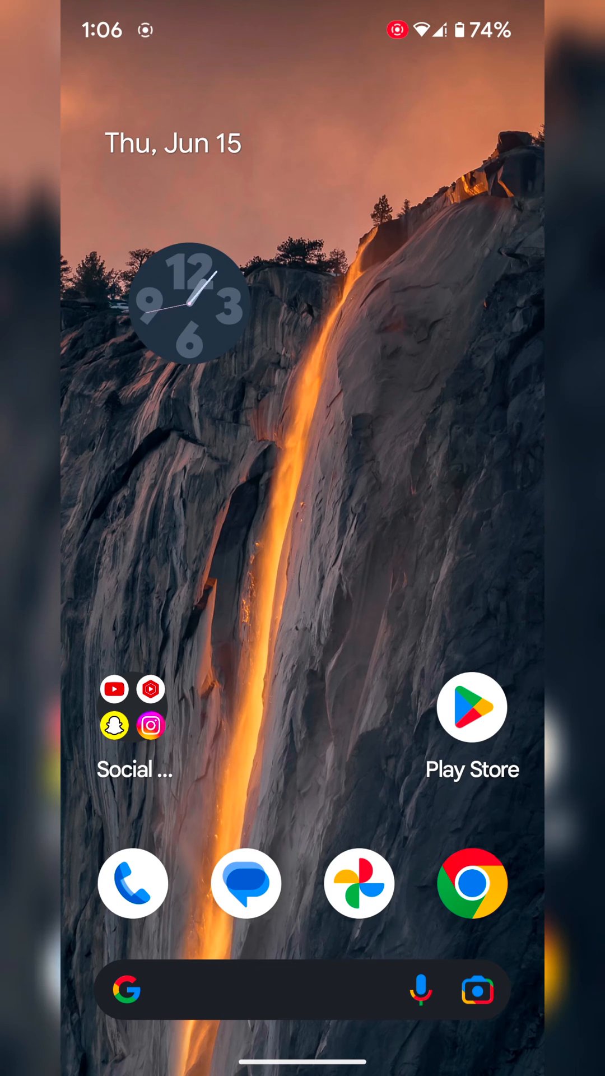
Step: Long-press an empty spot on the home screen to show the customization menu
left_click(397, 494)
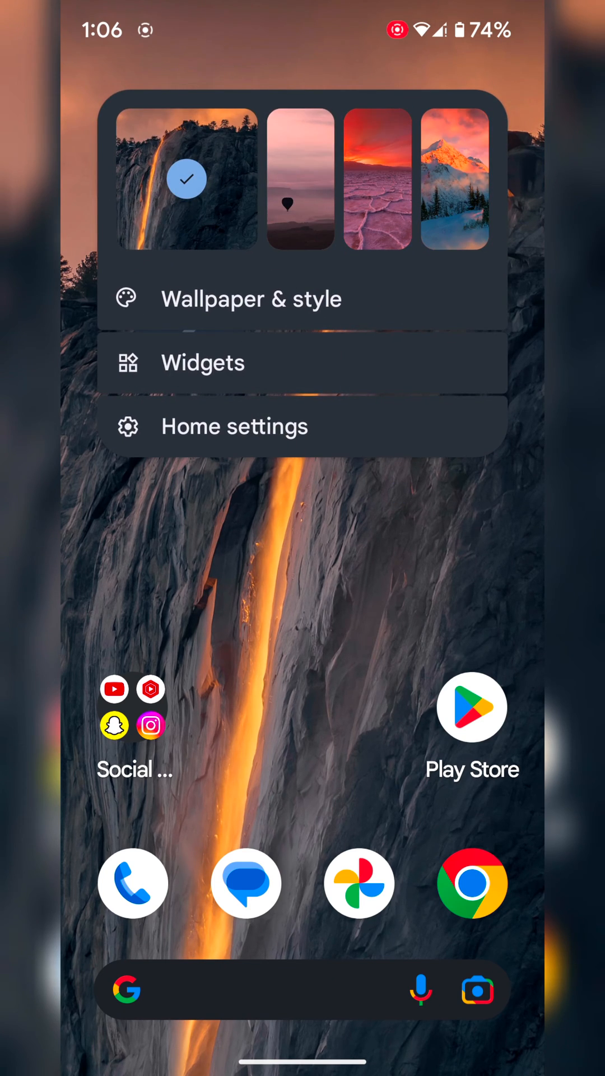
Step: Open Wallpaper & style on the Lock screen tab and scroll to More wallpapers
left_click(251, 298)
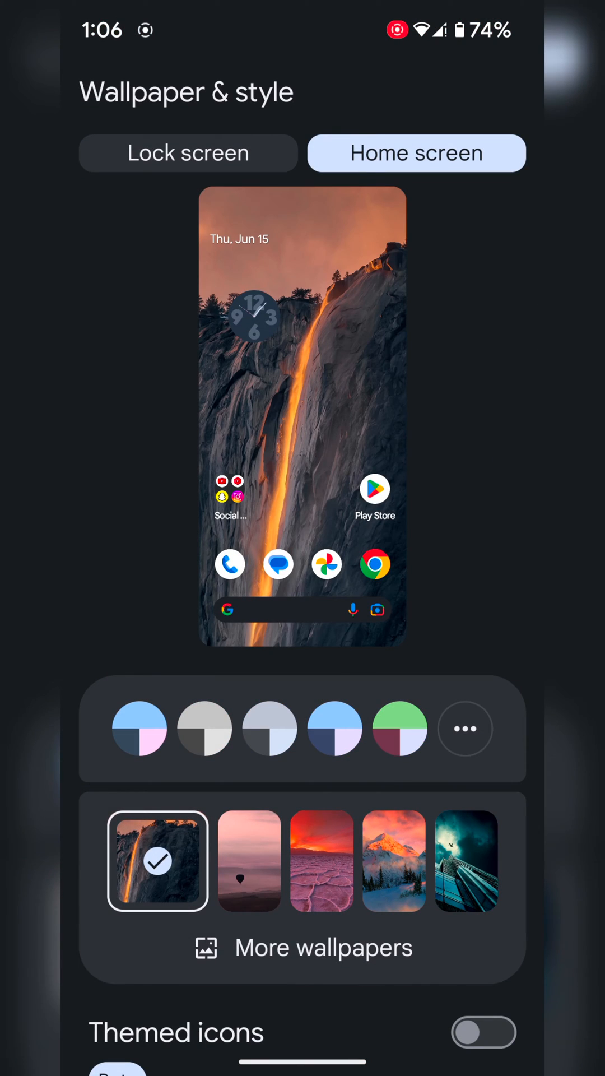
left_click(187, 153)
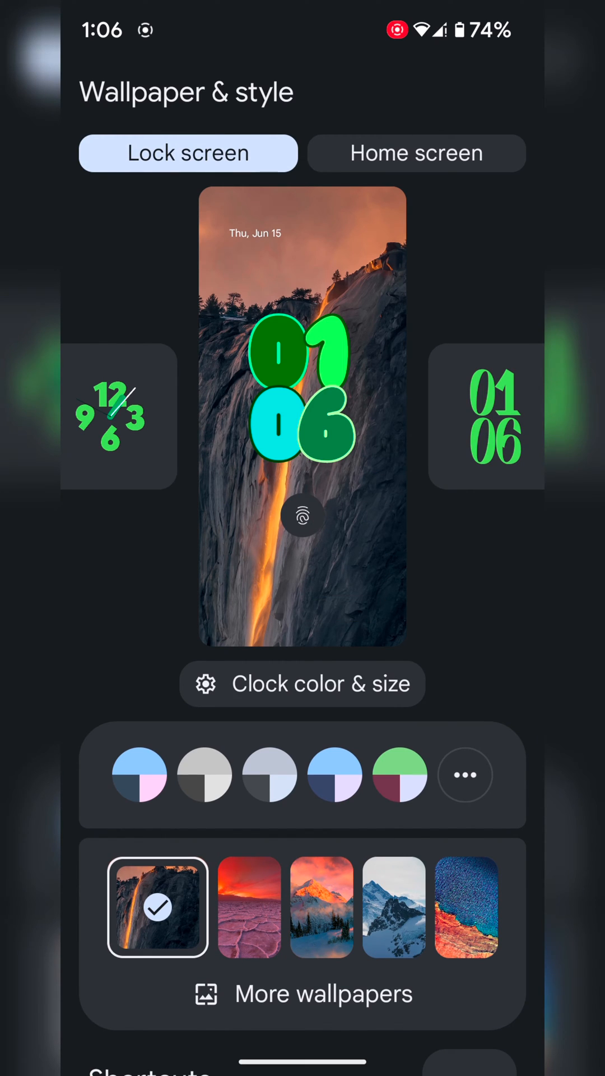
scroll("down", 3)
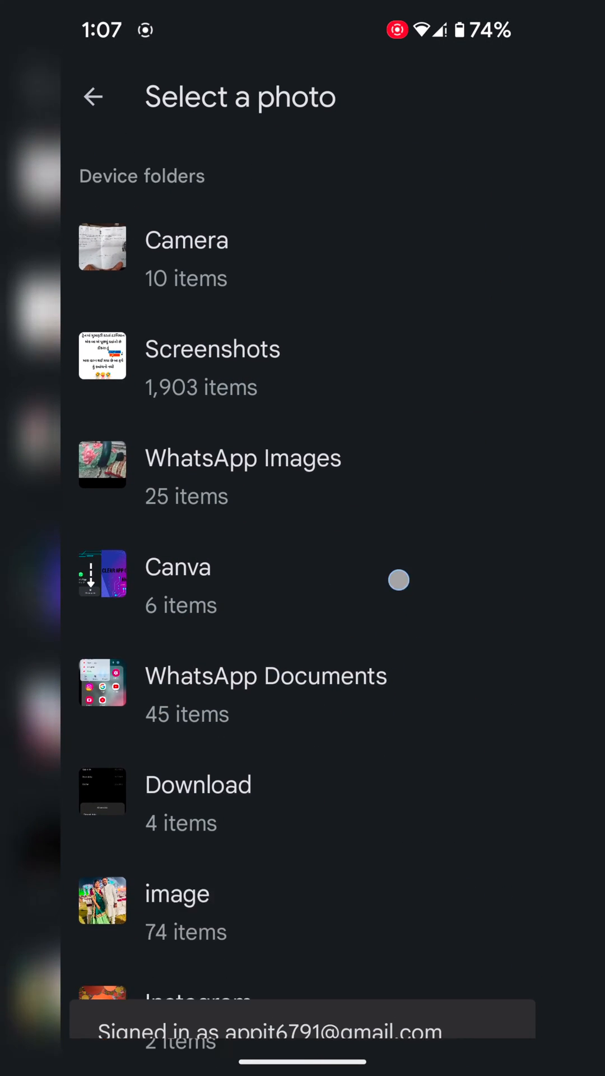
Step: Go back to wallpaper categories and scroll Community Lens to the starry night photo
left_click(92, 95)
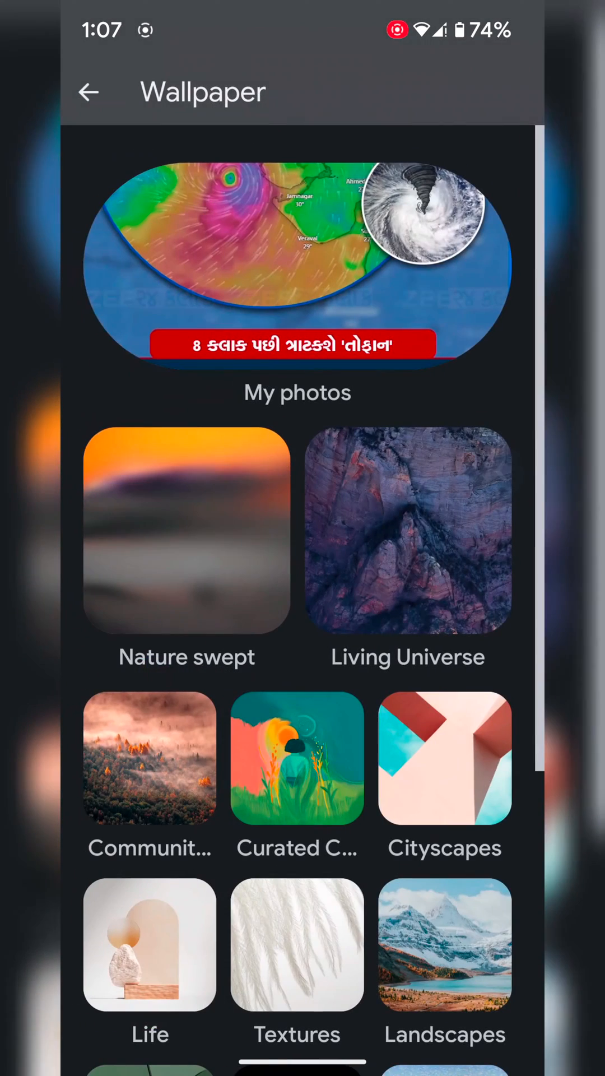
scroll("down", 3)
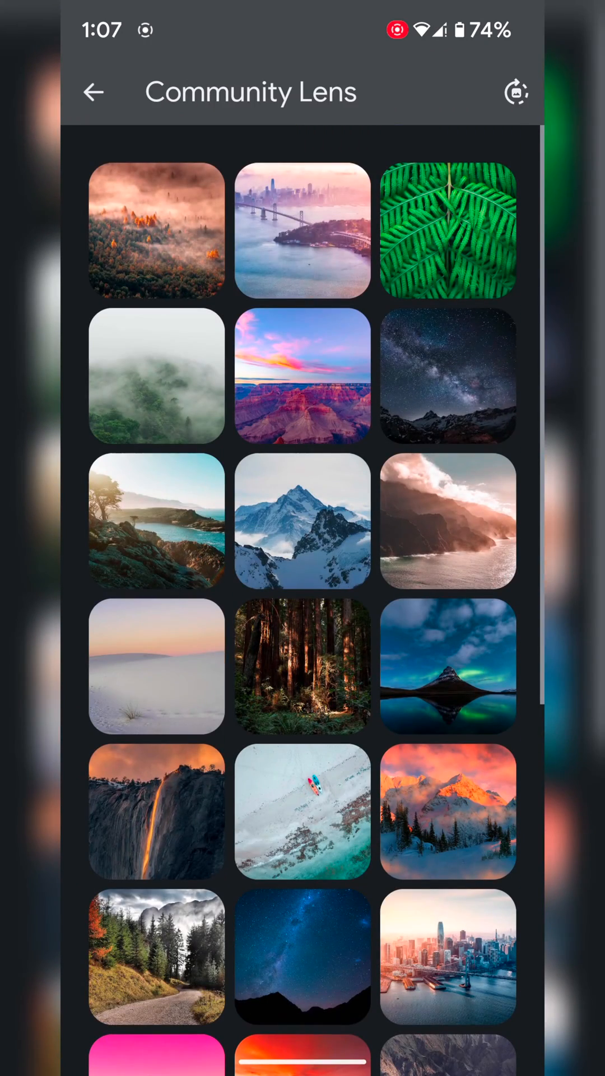
scroll("down", 3)
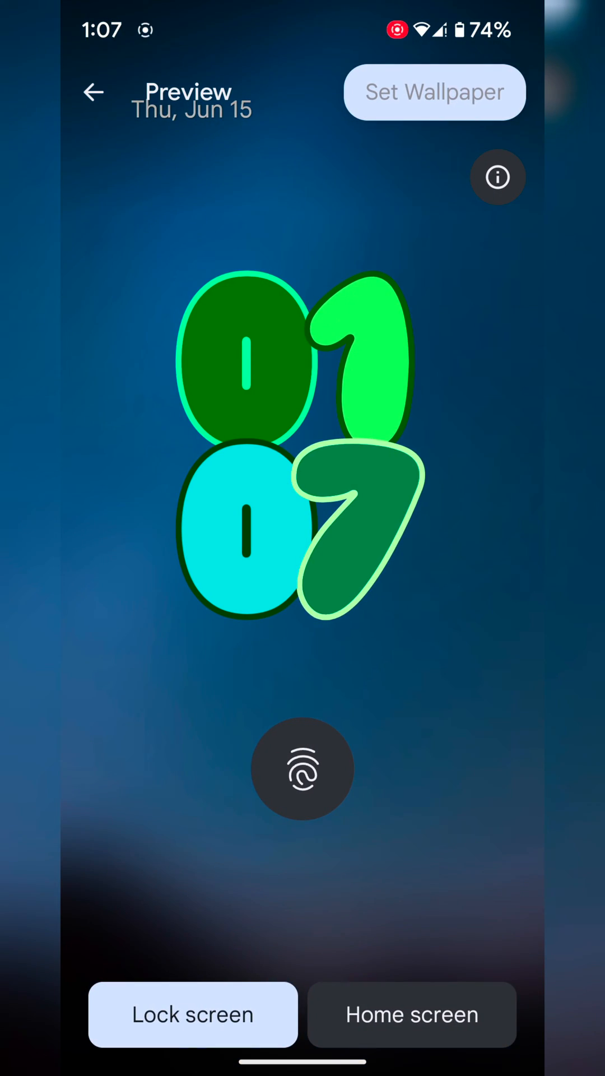
Step: Preview the starry photo on both screens, then apply it to the lock screen only
left_click(410, 1015)
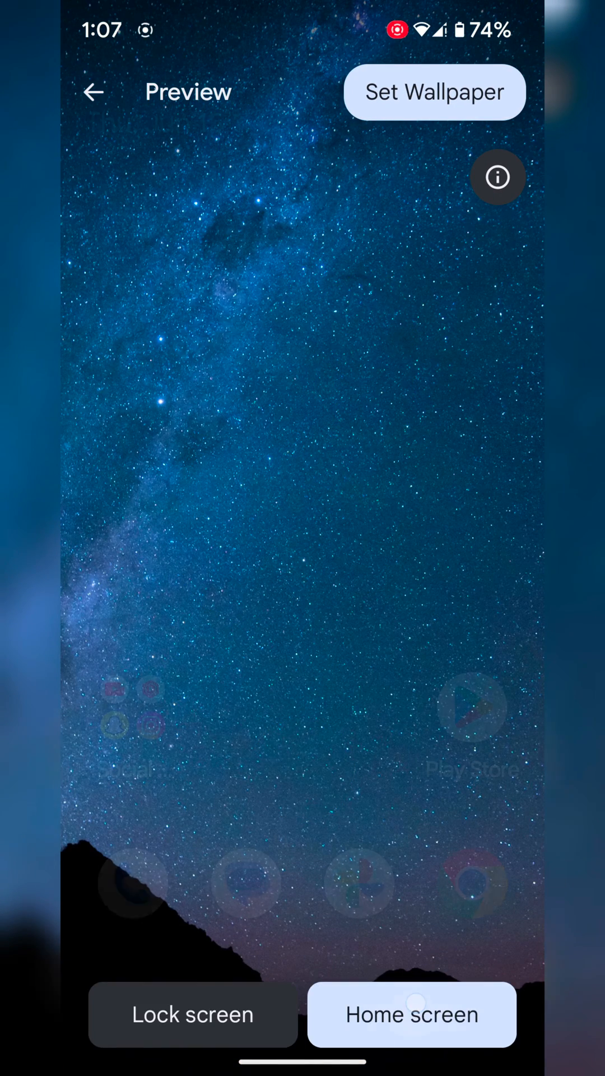
left_click(193, 1014)
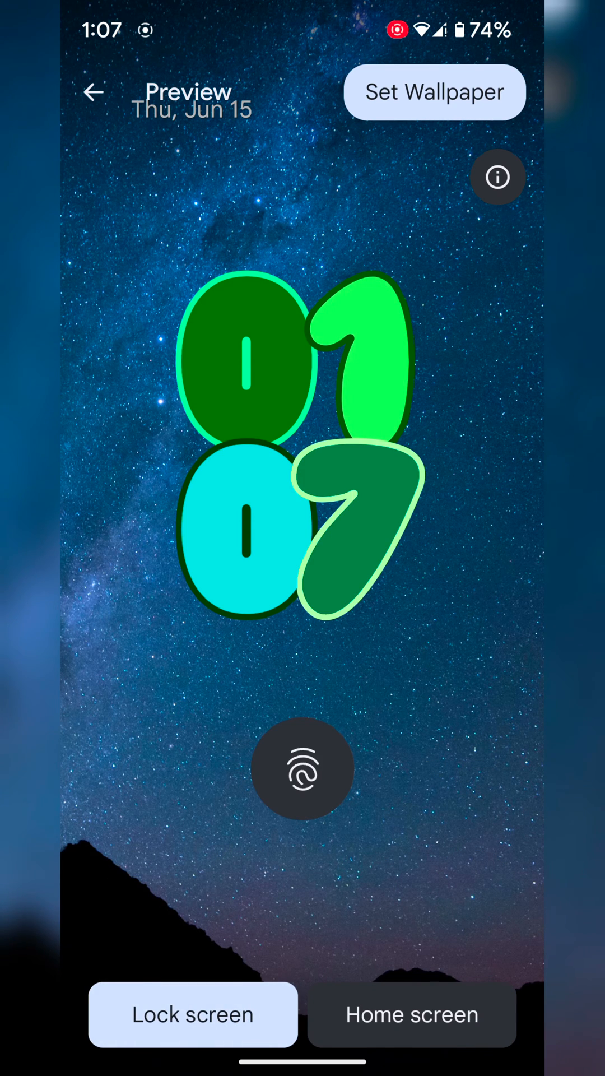
left_click(433, 92)
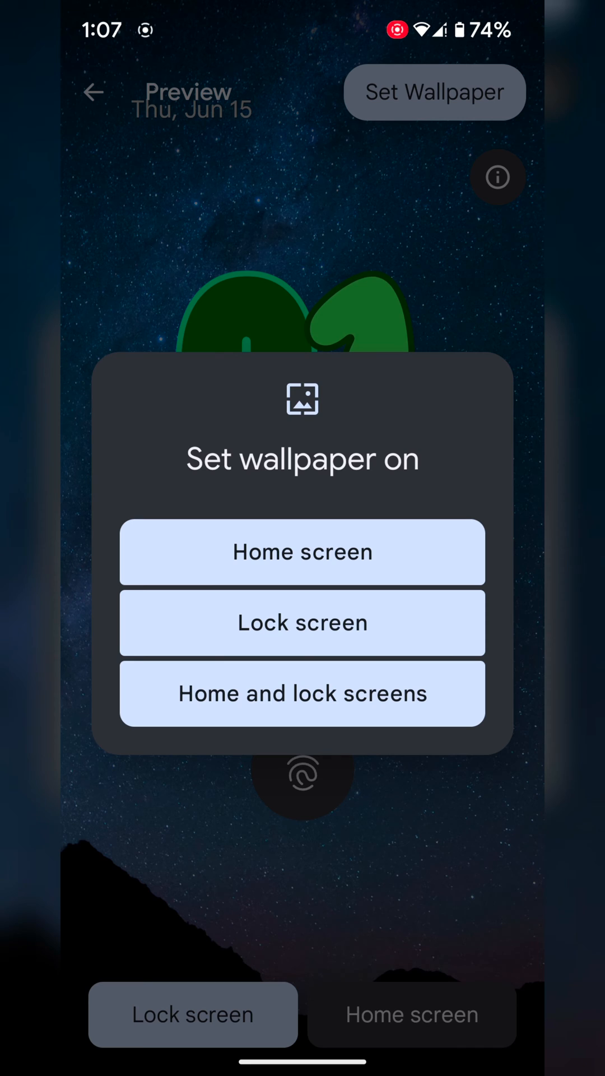
left_click(301, 552)
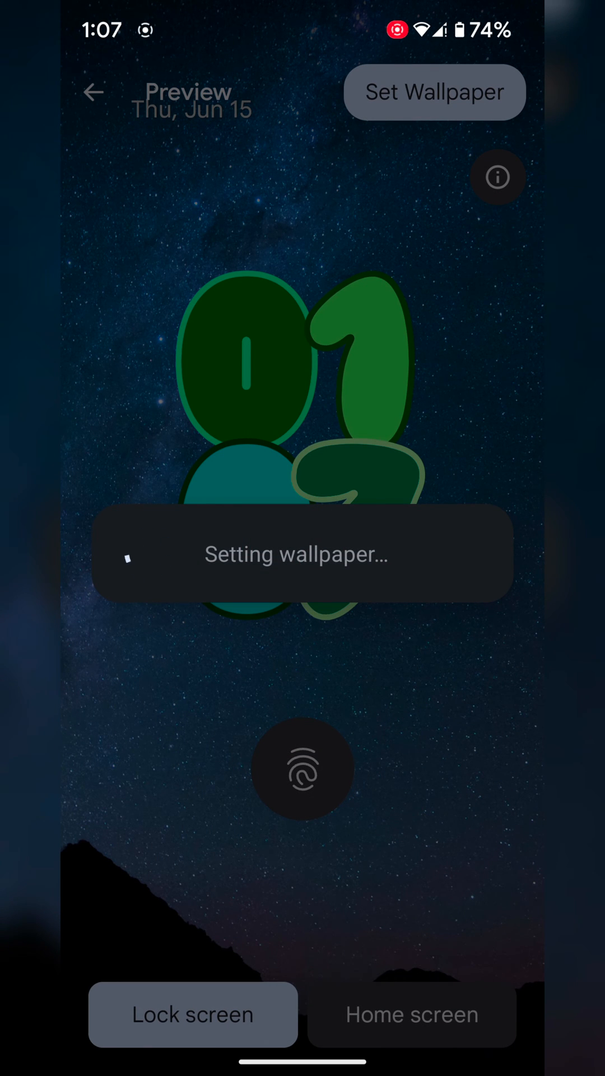
left_click(434, 92)
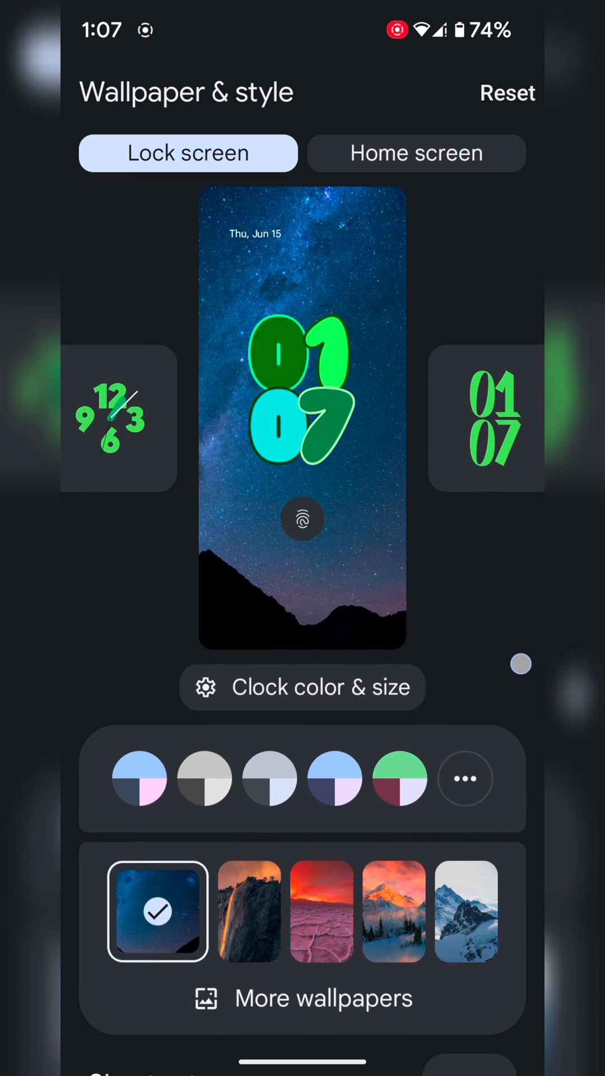
Step: Swipe the clock carousel to pick the thin handwritten-digit clock face
scroll("down", 3)
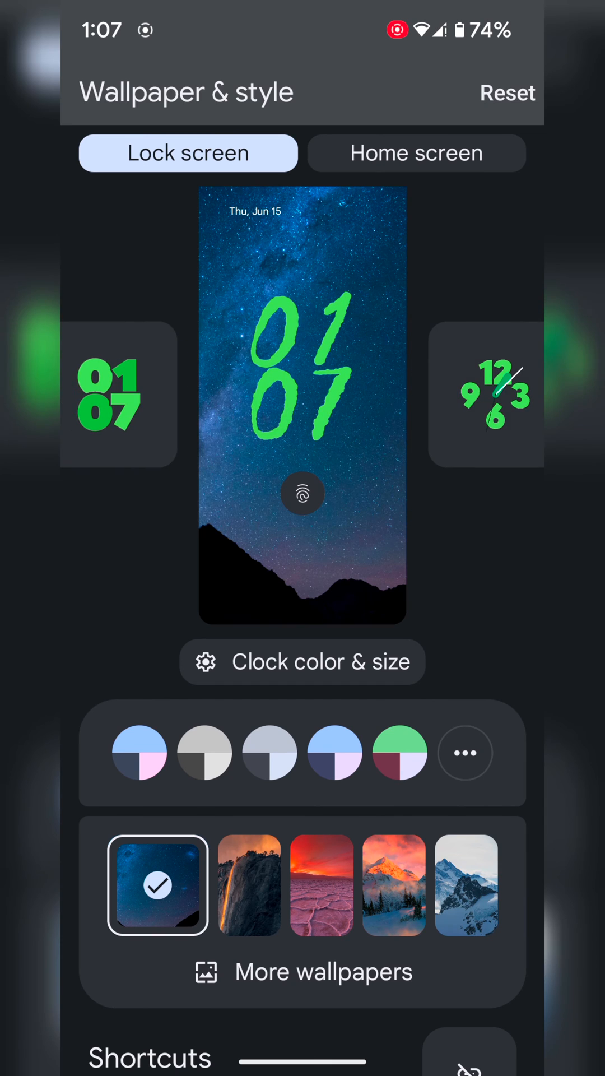
Step: View the clock color & size and shortcut options, then return home
left_click(302, 661)
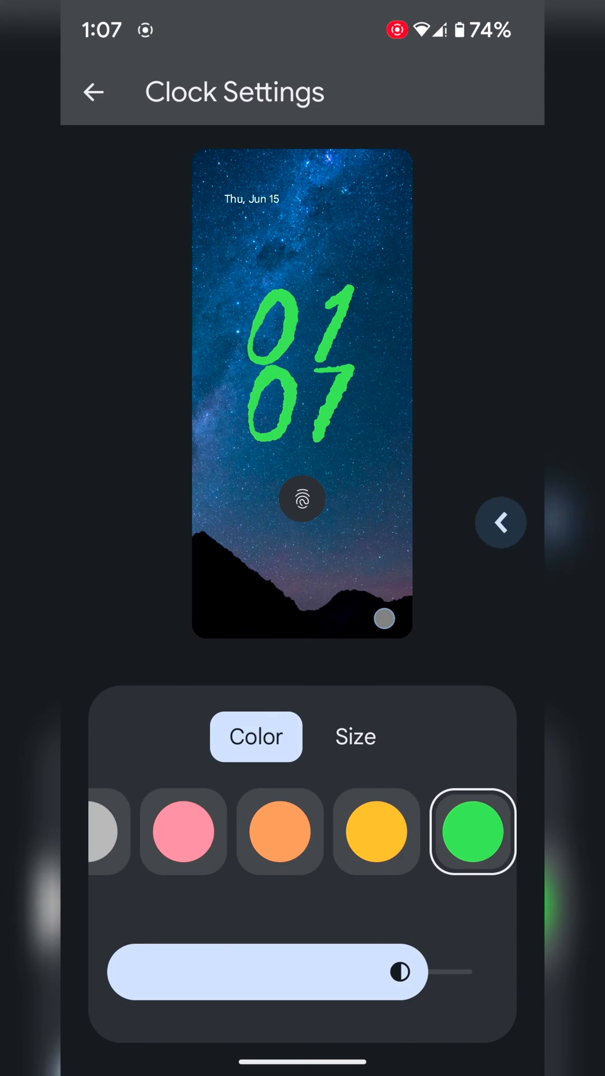
left_click(500, 522)
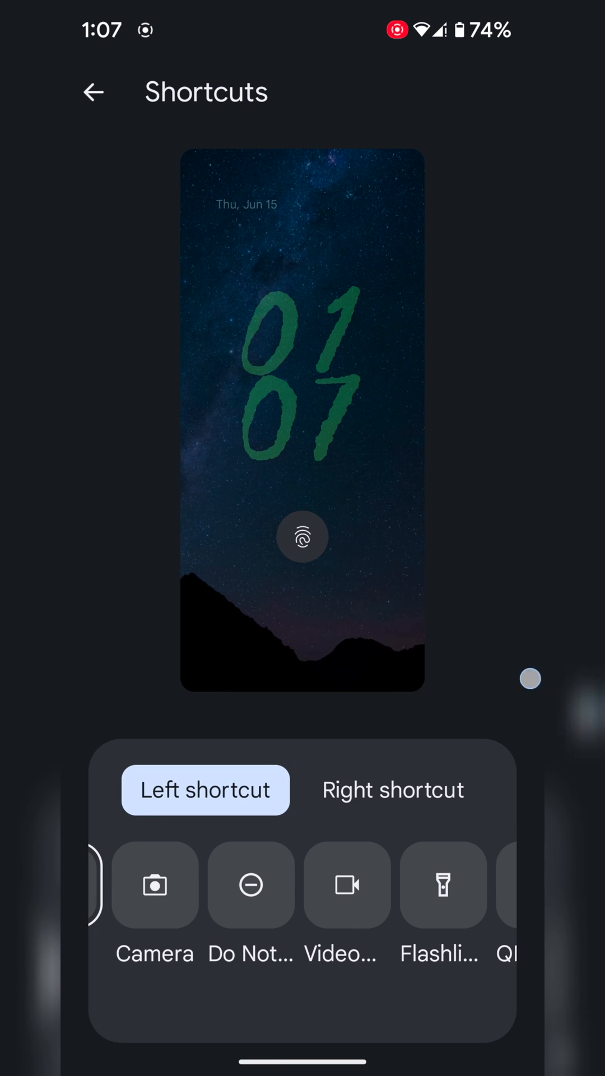
left_click(94, 92)
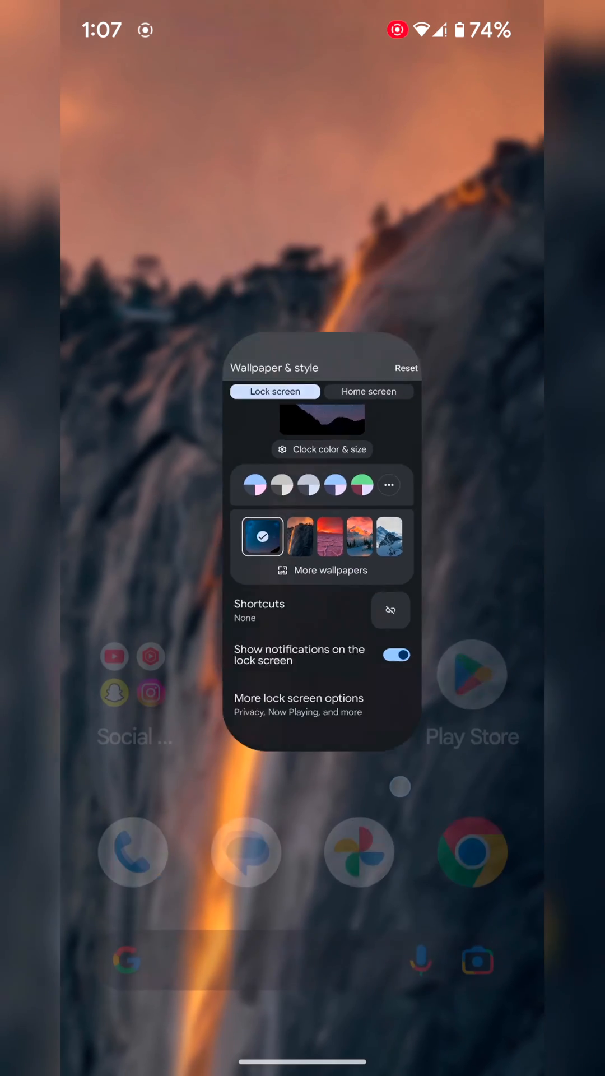